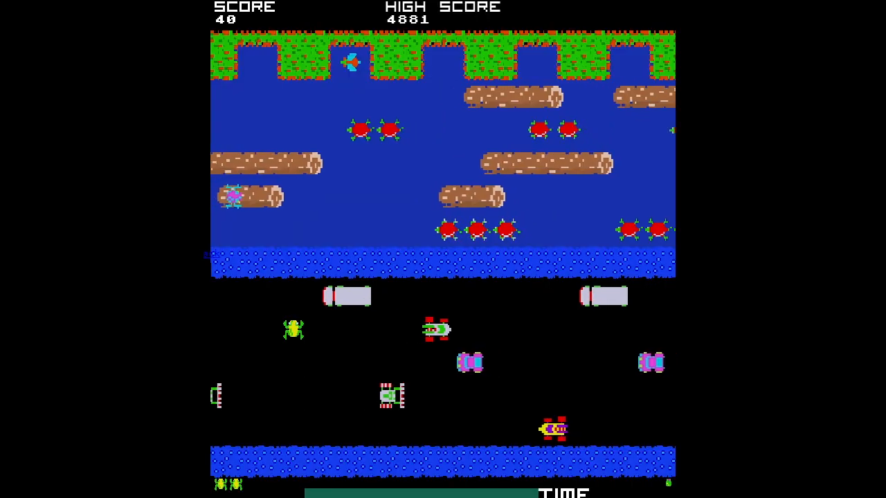
Hop the frog forward across the road lanes, raising the score from 40 to 50
key(Up)
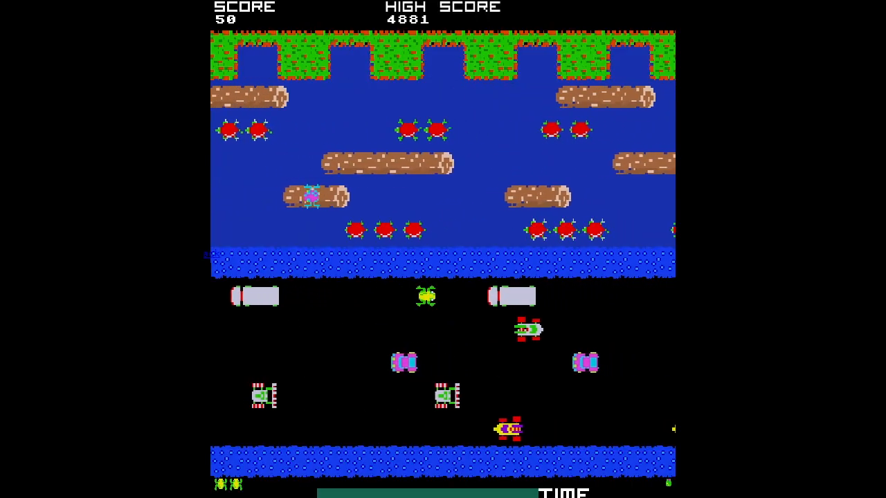
key(Up)
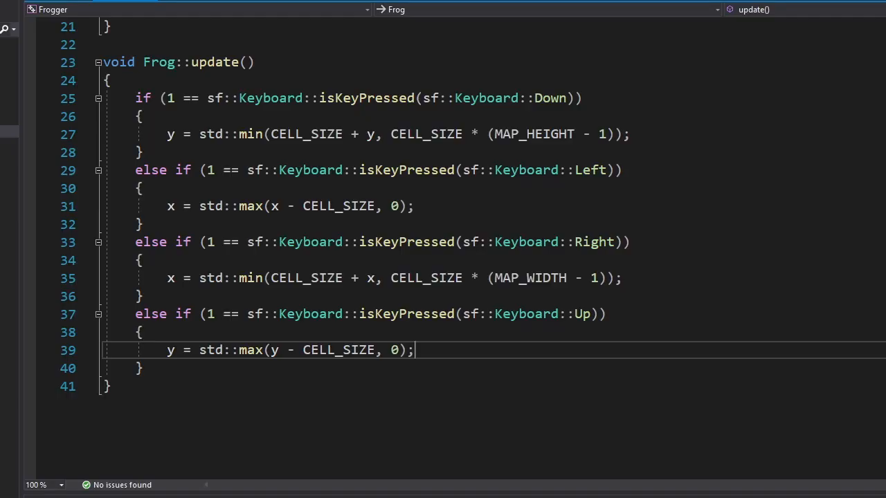
Run the game to verify the frog moves one cell per arrow-key press
key(F5)
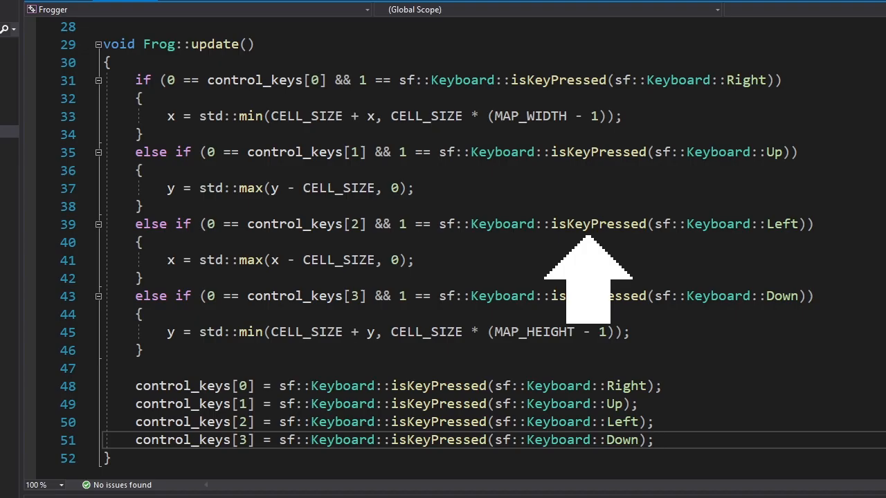
key(F5)
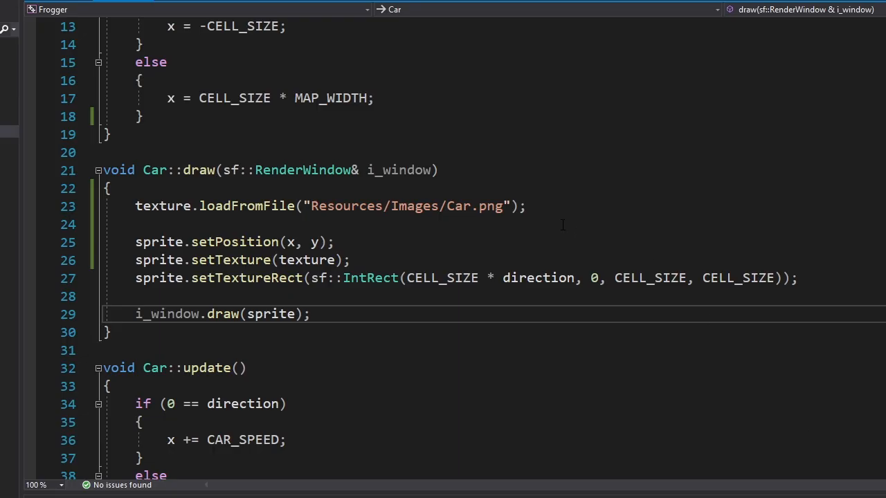
Select the Car::draw lines that load Car.png and set the sprite's texture rect by direction
drag(199, 204, 526, 205)
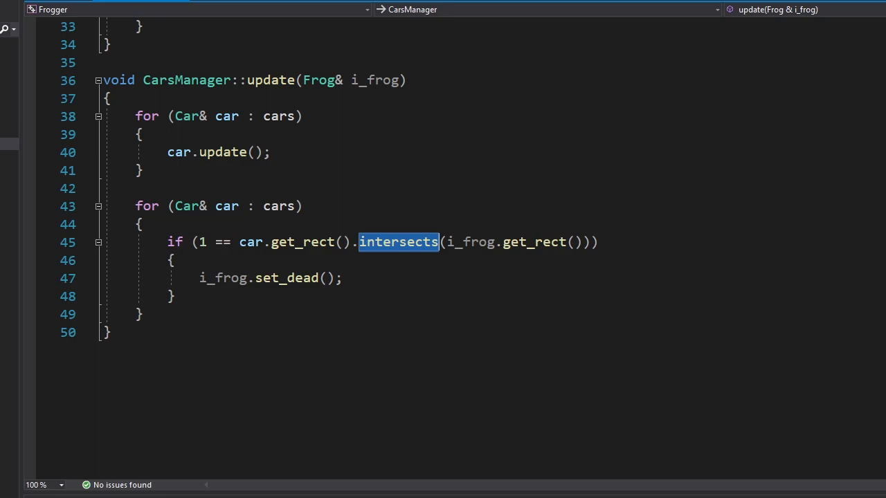
Highlight the intersects() collision check that calls i_frog.set_dead() in CarsManager::update
double_click(296, 278)
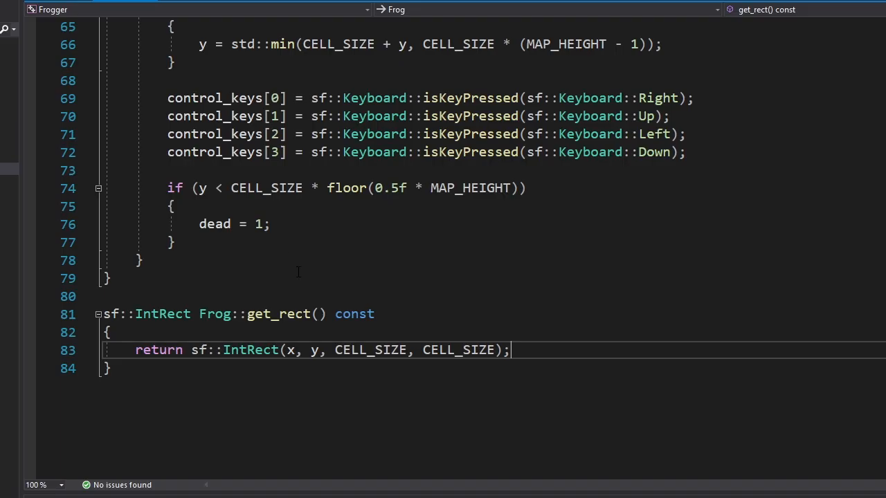
Review the Log constructor, wrapping update and check_frog intersection code for the river logs
drag(167, 188, 175, 242)
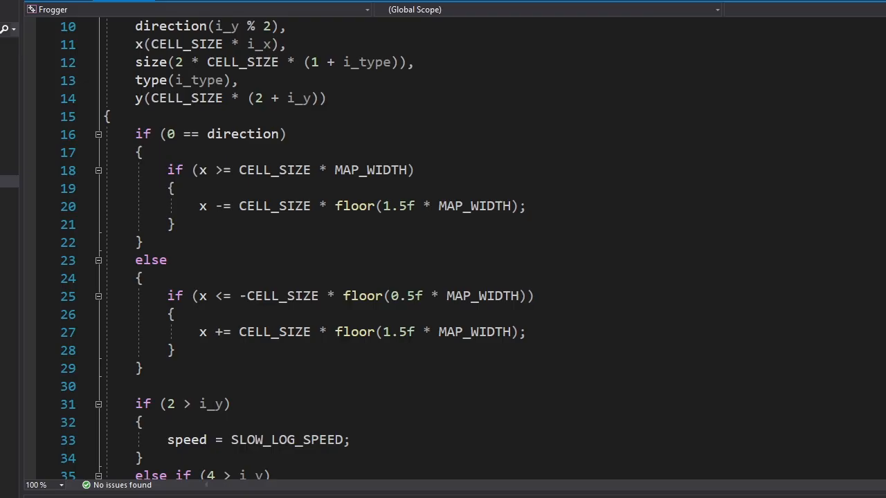
scroll(down, 3)
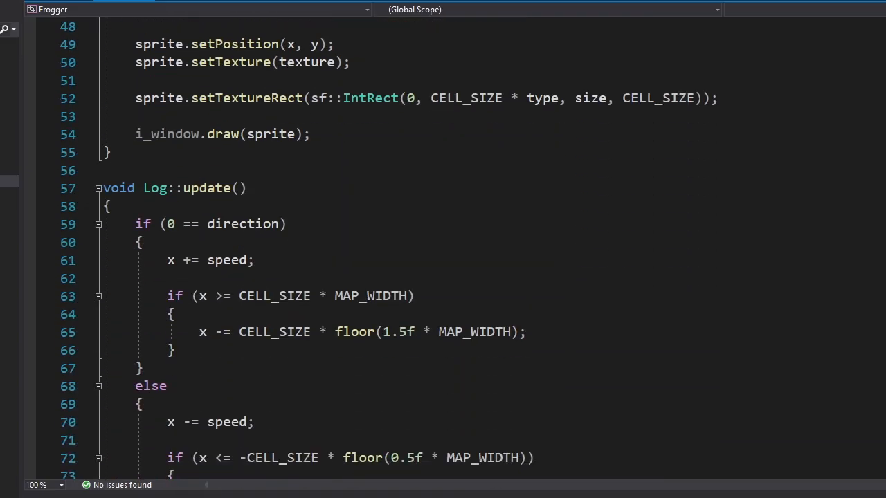
scroll(down, 3)
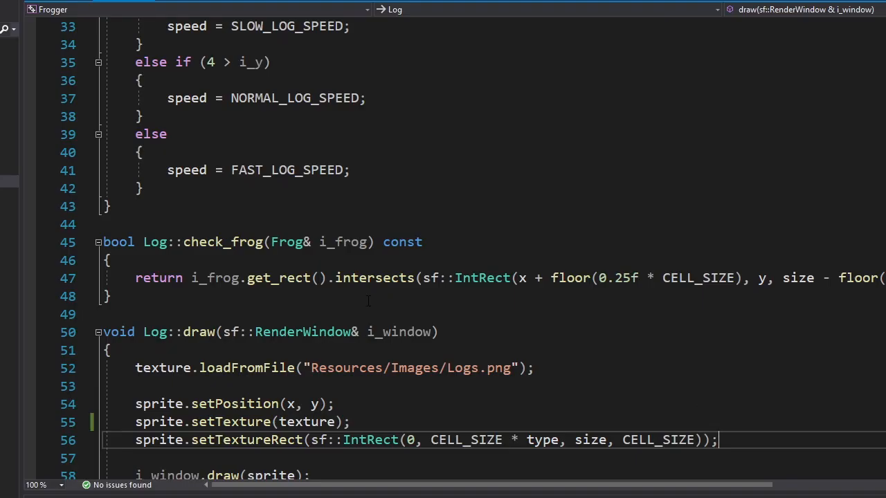
double_click(374, 277)
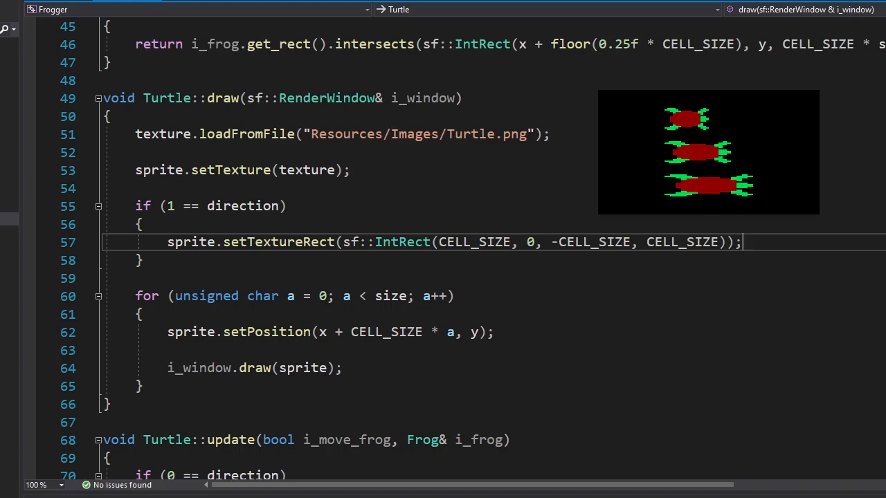
Review the Turtle class diving fields and the diving_timer toggle in Turtle::update
drag(135, 296, 141, 387)
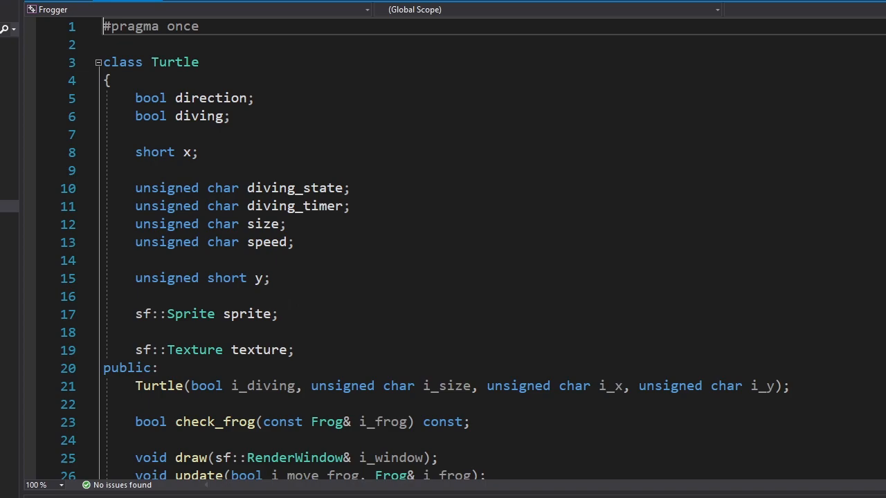
double_click(296, 204)
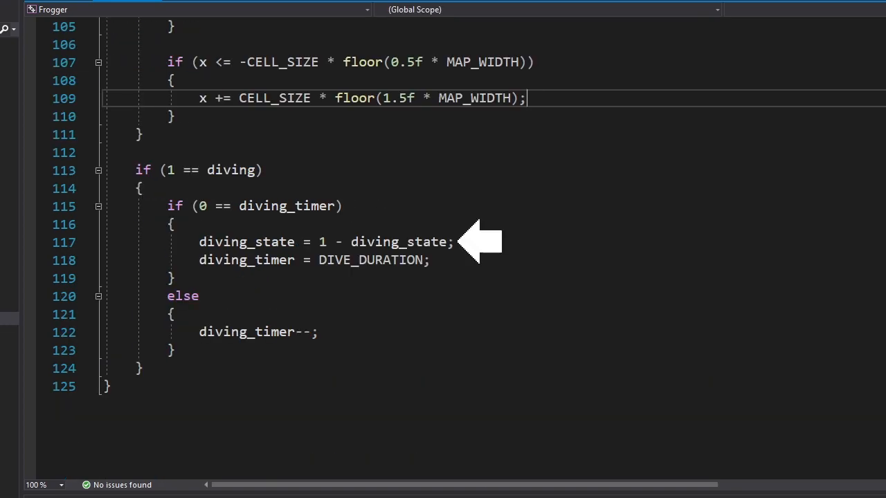
mouse_move(478, 261)
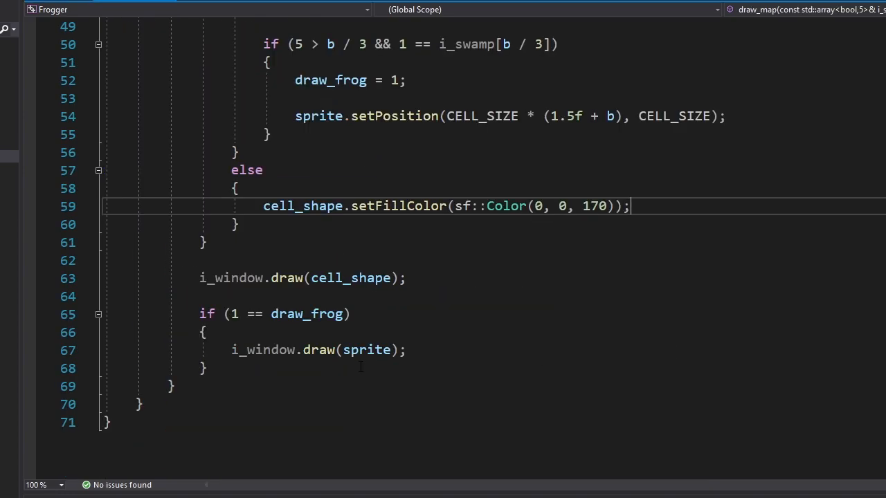
Run the game to see frogs in filled goal homes and the per-level turtle and log layouts
key(F5)
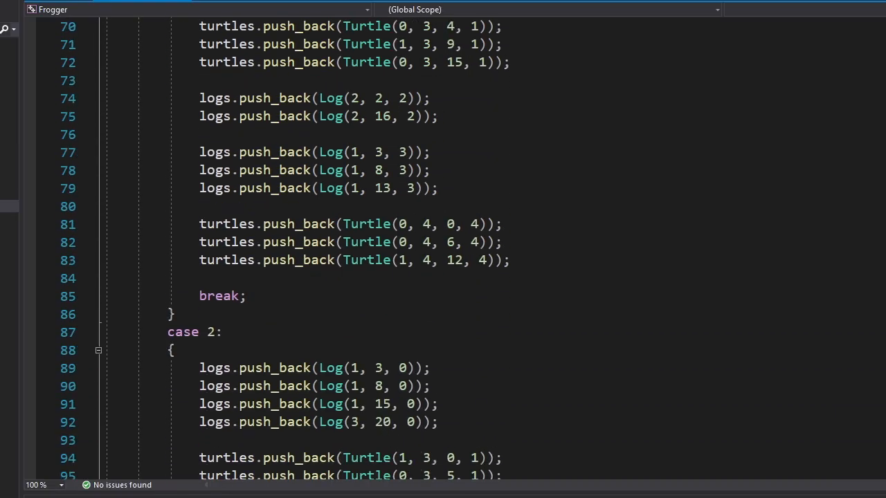
scroll(down, 3)
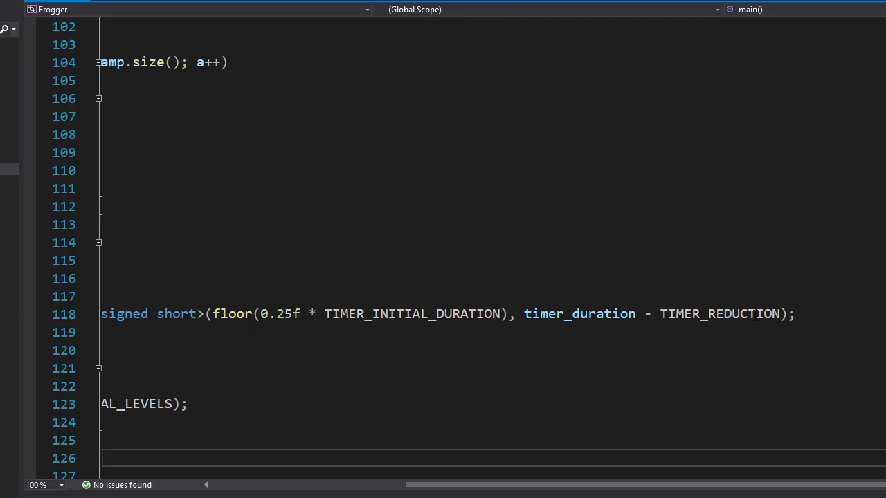
Review the timer_duration reduction in main and the diving_down stepping of diving_state between 0 and 3
double_click(719, 313)
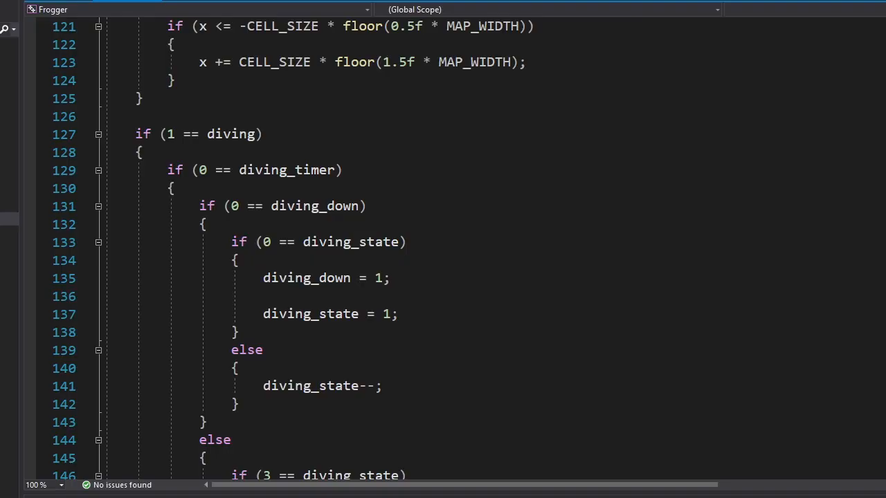
scroll(down, 3)
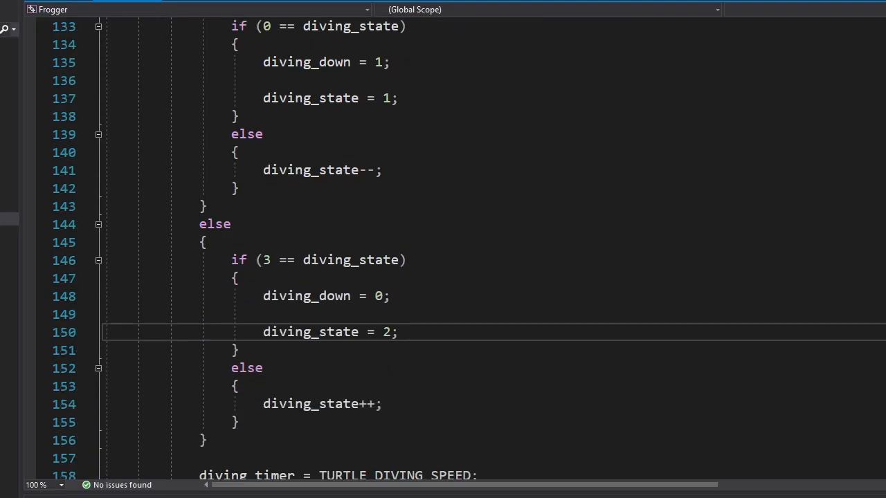